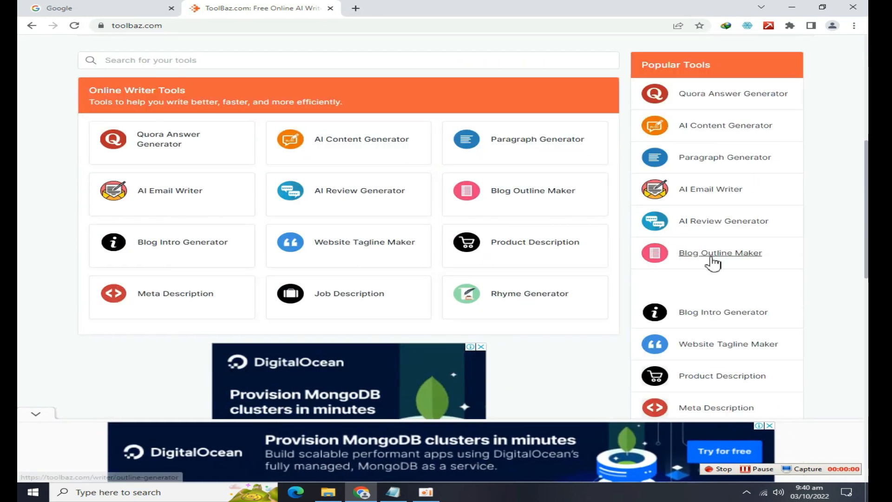
Generate a seven-point blog outline on 'what is affiliate marketing' in Blog Outline Maker.
{"action": "left_click", "coordinate": [719, 252]}
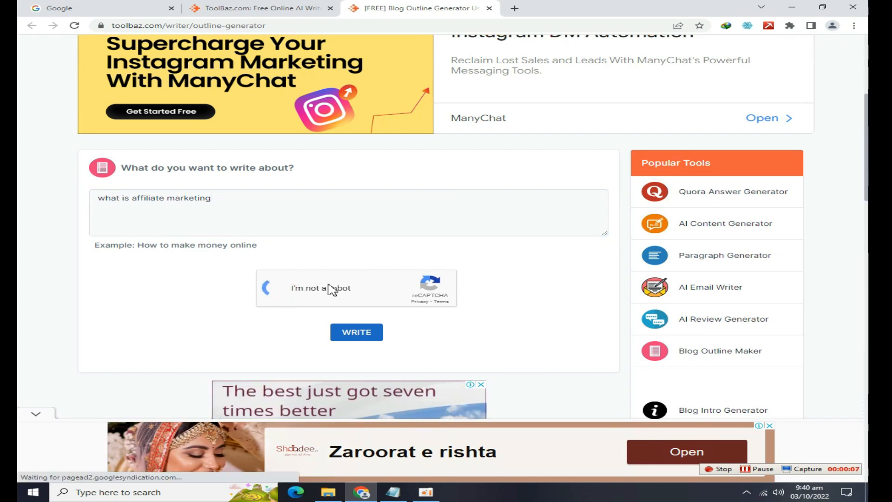
{"action": "left_click", "coordinate": [357, 332]}
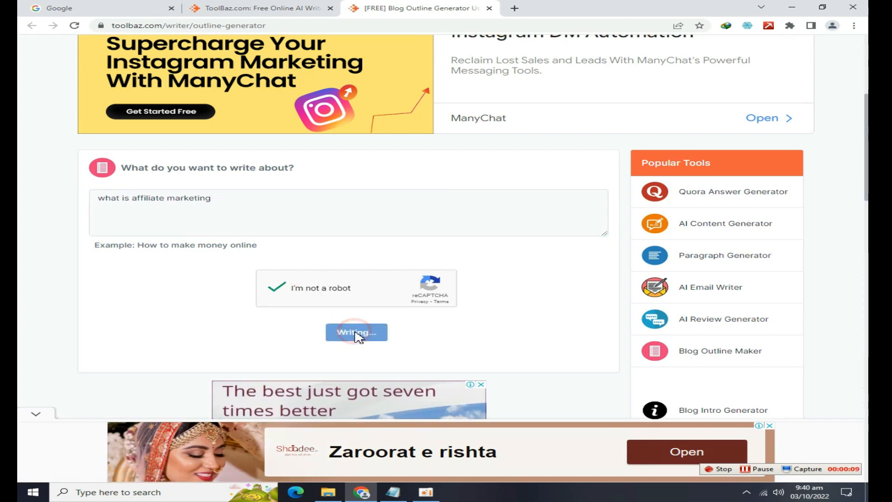
{"action": "scroll", "scroll_direction": "down", "scroll_amount": 3}
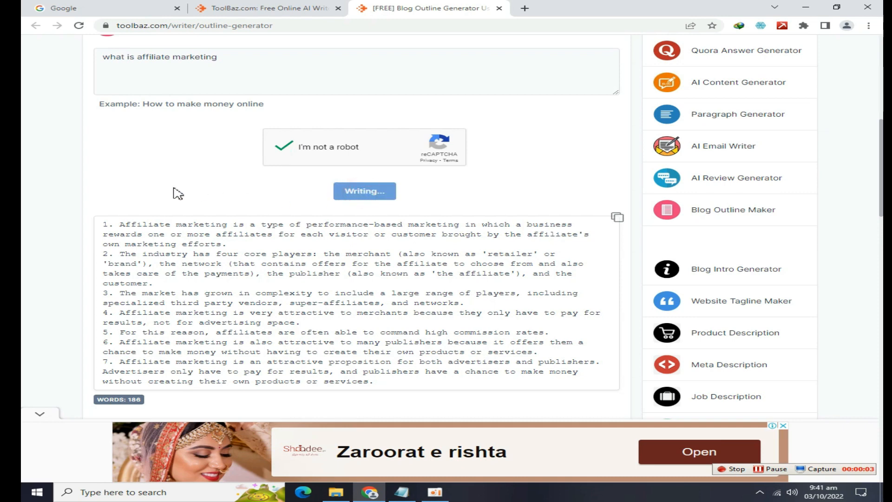
{"action": "mouse_move", "coordinate": [67, 167]}
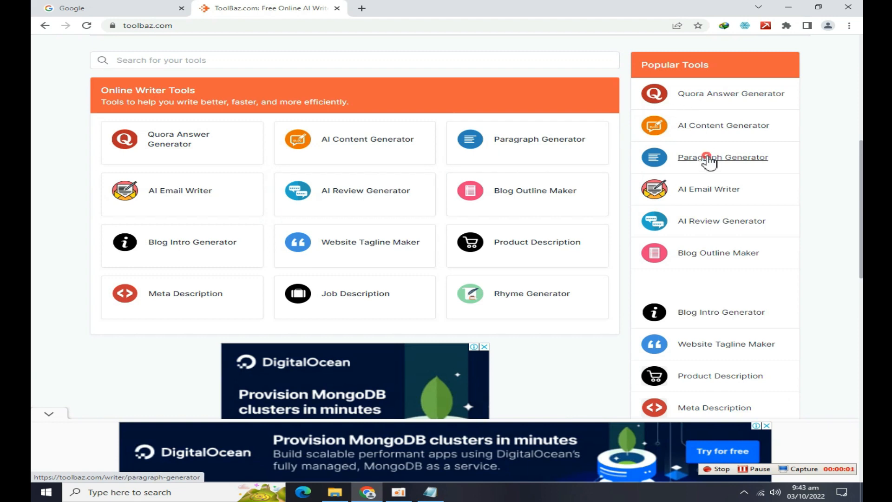
Submit 'The History OF Affliate Marketing' to Paragraph Generator with reCAPTCHA passed and writing started.
{"action": "left_click", "coordinate": [708, 157]}
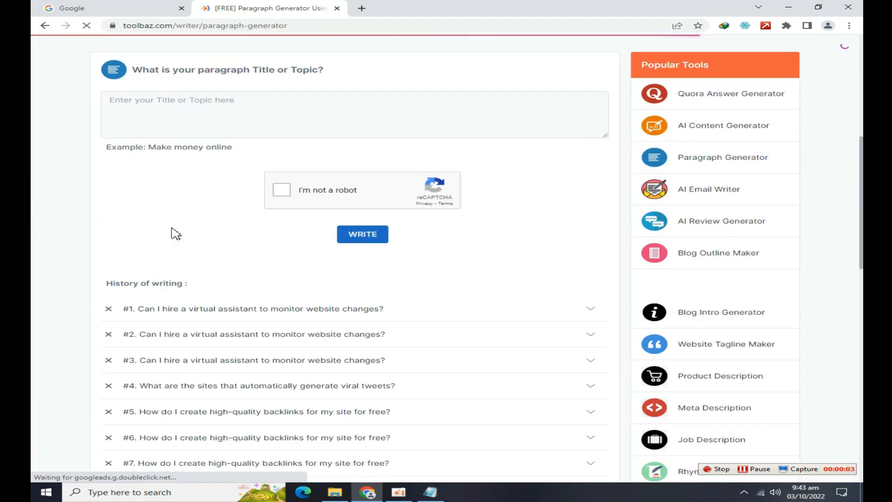
{"action": "type", "text": "The History OF Affliate Marketing"}
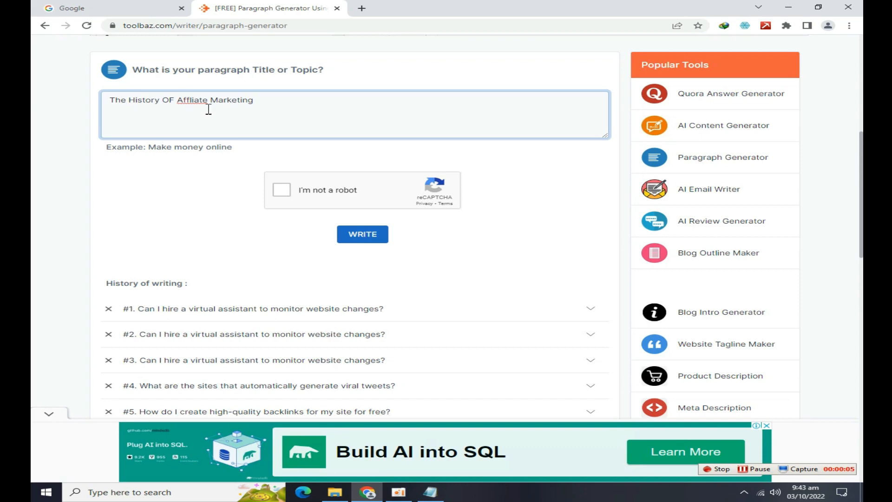
{"action": "left_click", "coordinate": [281, 189]}
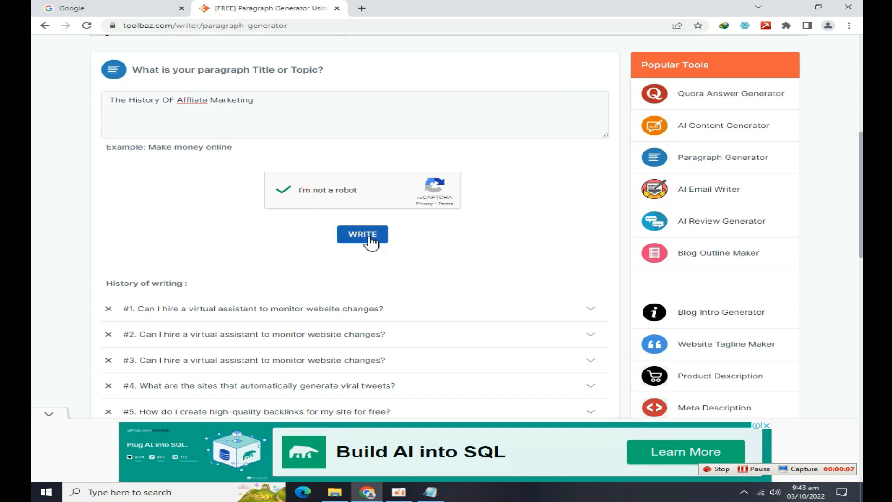
{"action": "left_click", "coordinate": [362, 234]}
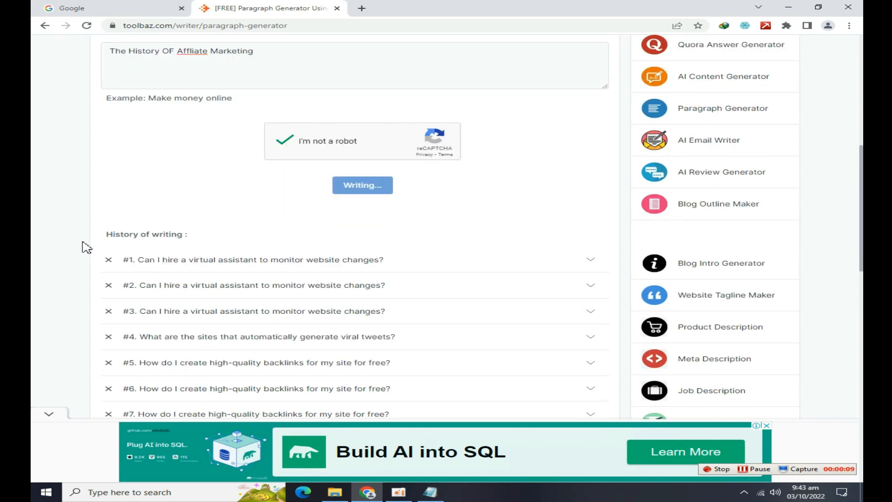
{"action": "scroll", "scroll_direction": "down", "scroll_amount": 3}
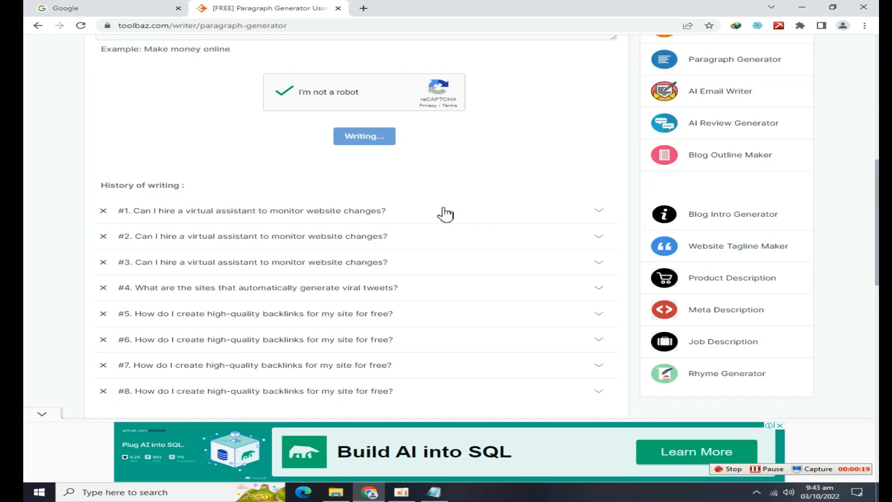